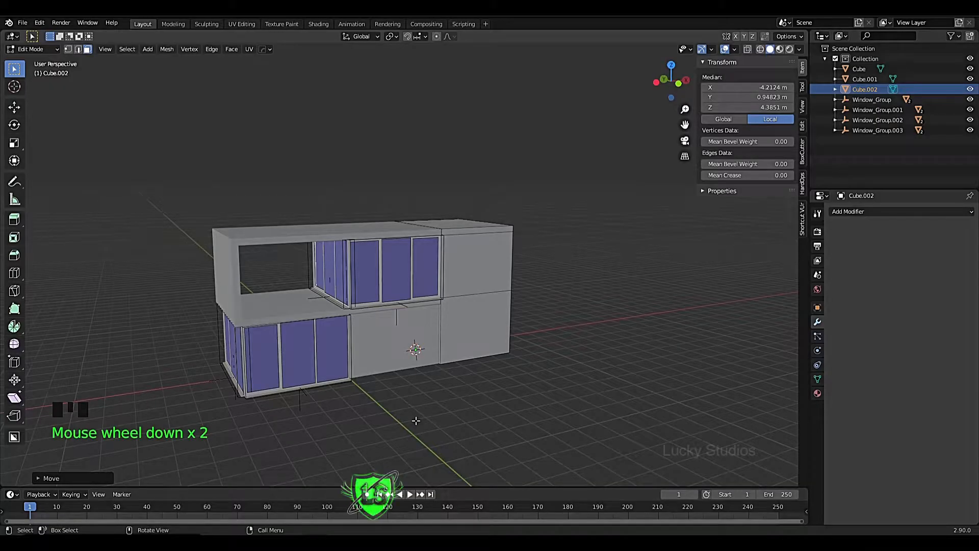
{"action": "mouse_move", "coordinate": [614, 254]}
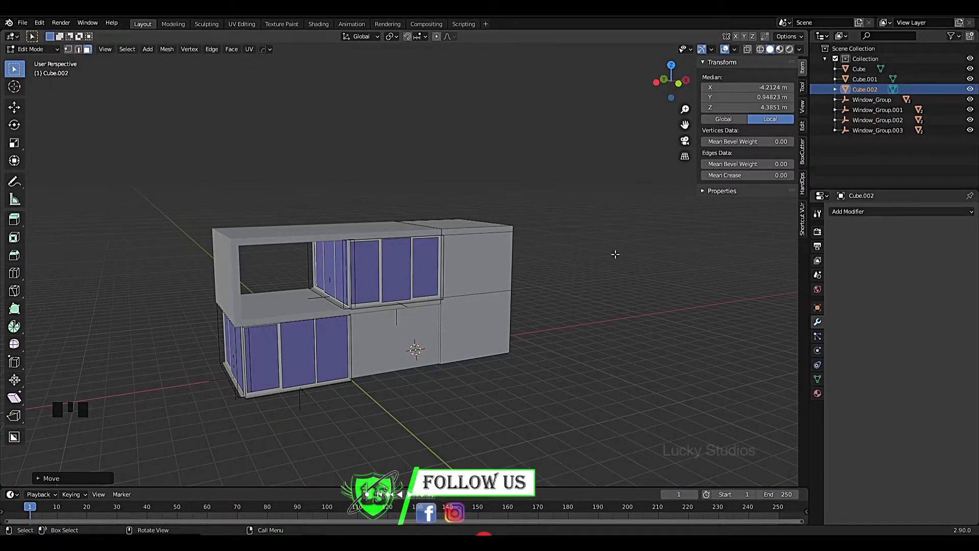
Step: Return to Object Mode and select the house mesh as a whole object
{"action": "left_click", "coordinate": [478, 262]}
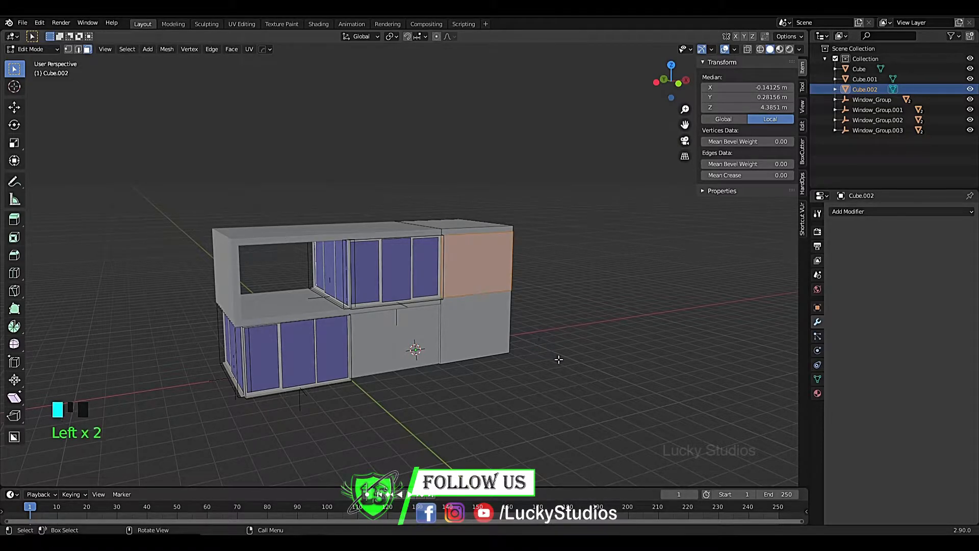
{"action": "key", "text": "Tab"}
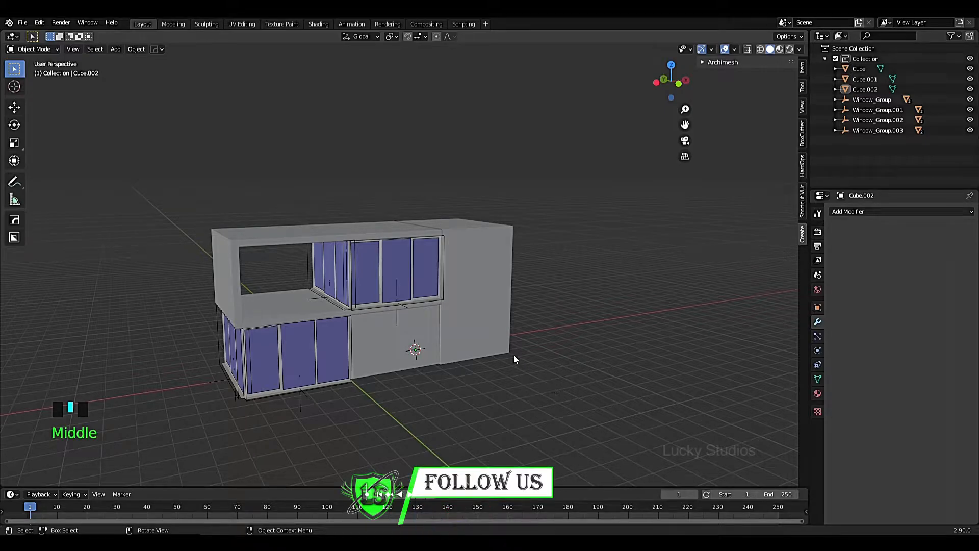
{"action": "left_click", "coordinate": [506, 274]}
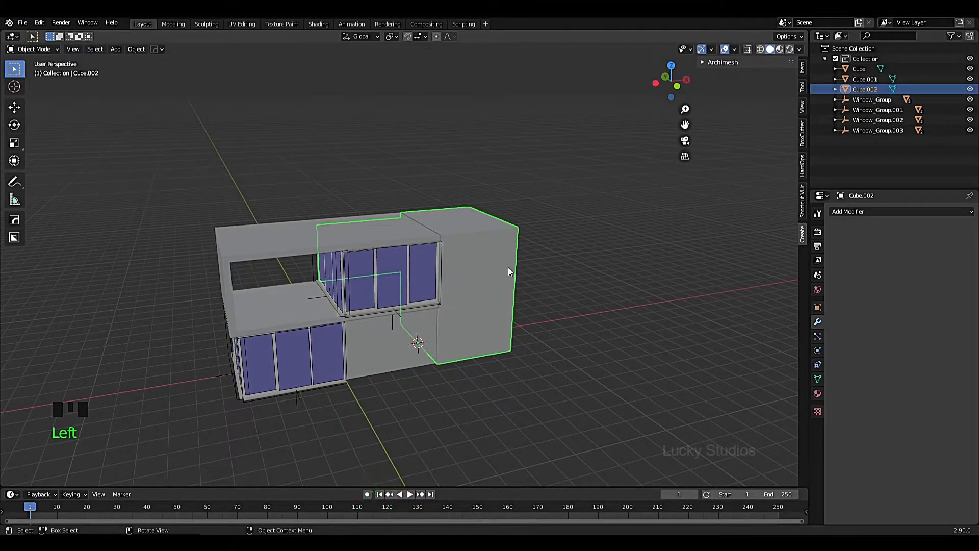
Step: Enter Edit Mode and loop-cut the right-hand block to divide its side
{"action": "key", "text": "Tab"}
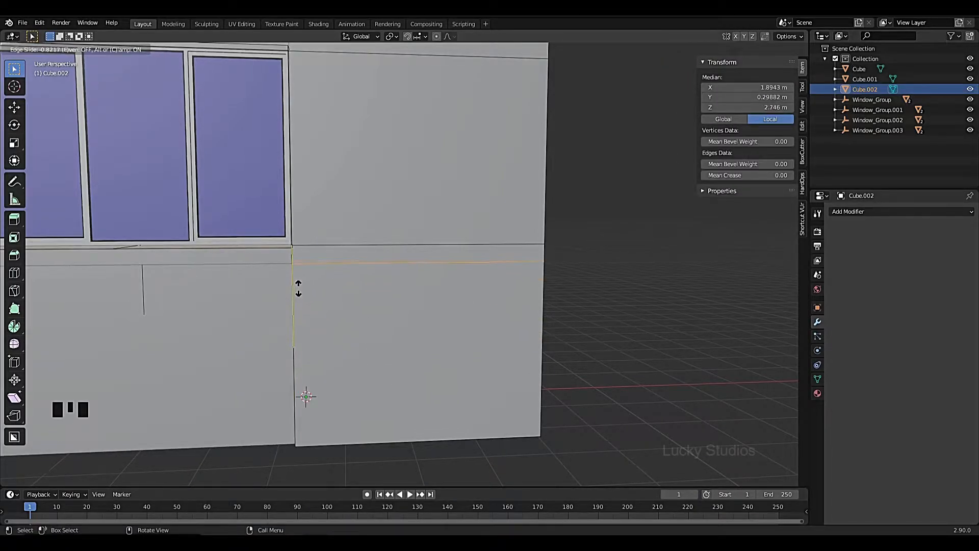
{"action": "scroll", "scroll_direction": "down", "scroll_amount": 3}
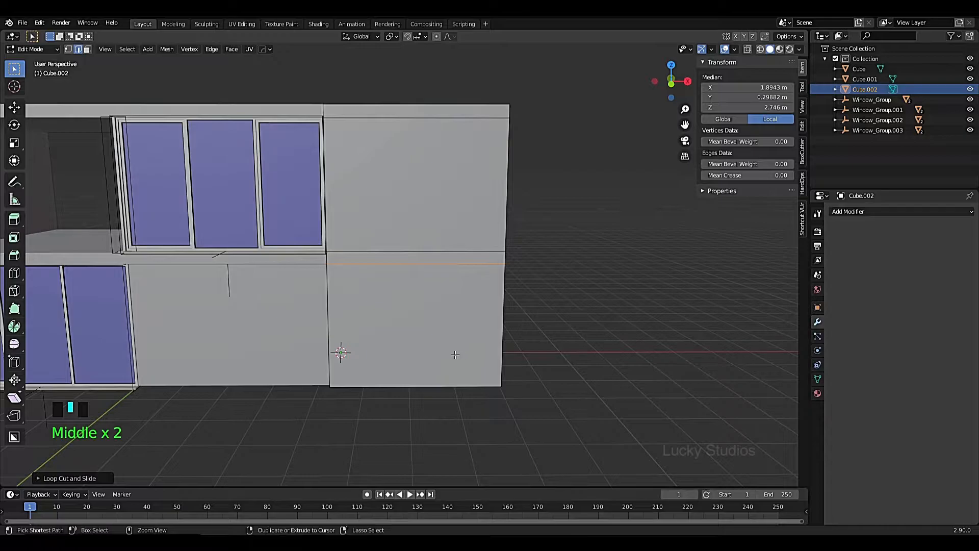
{"action": "key", "text": "ctrl+r"}
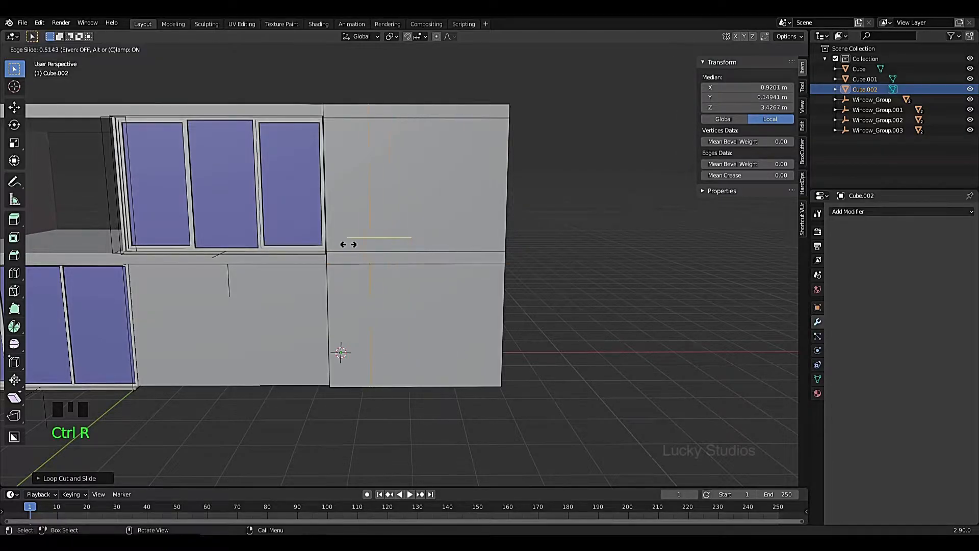
{"action": "mouse_move", "coordinate": [318, 240]}
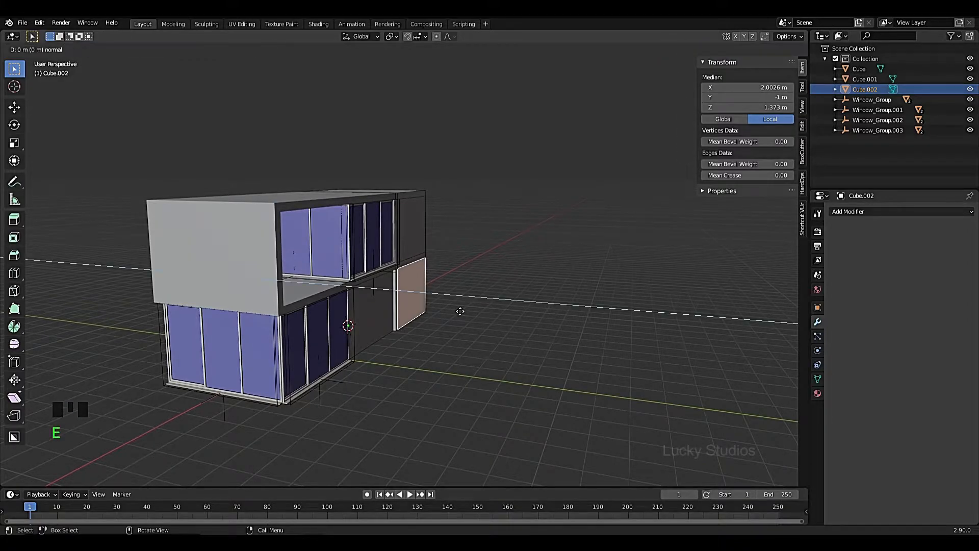
{"action": "mouse_move", "coordinate": [630, 326]}
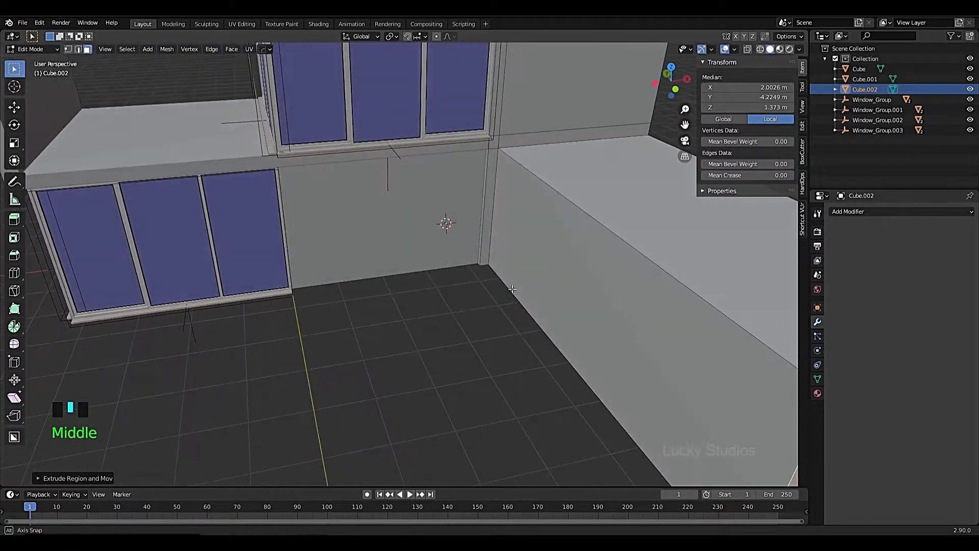
Step: Zoom in on the house's lower side face ready to extrude the low block
{"action": "scroll", "scroll_direction": "up", "scroll_amount": 3}
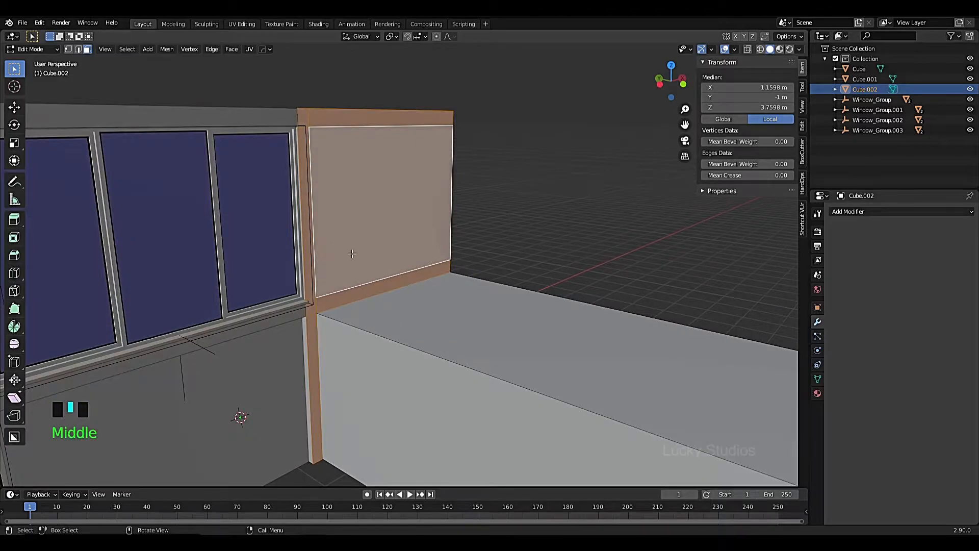
Step: Move the low block's faces so it juts out from the right-hand block's front
{"action": "key", "text": "g"}
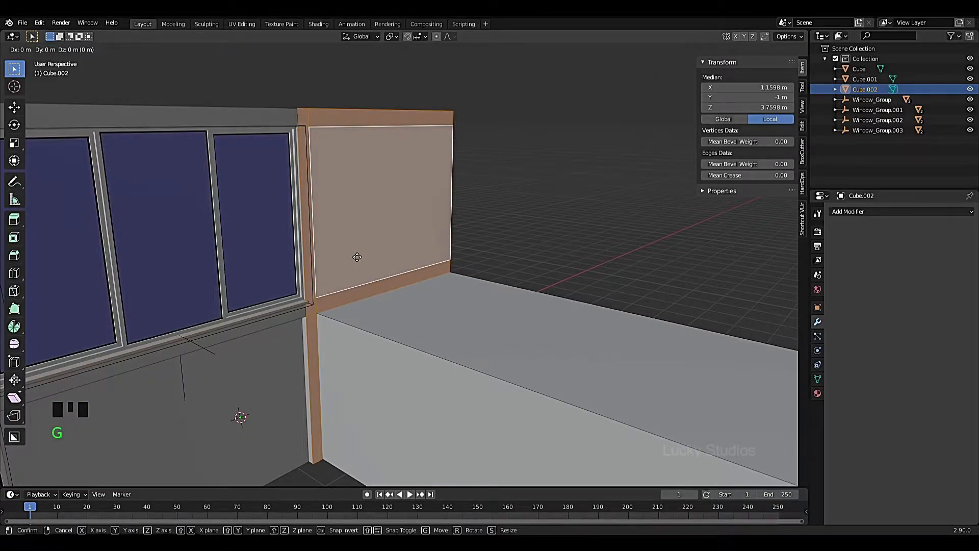
{"action": "mouse_move", "coordinate": [360, 258]}
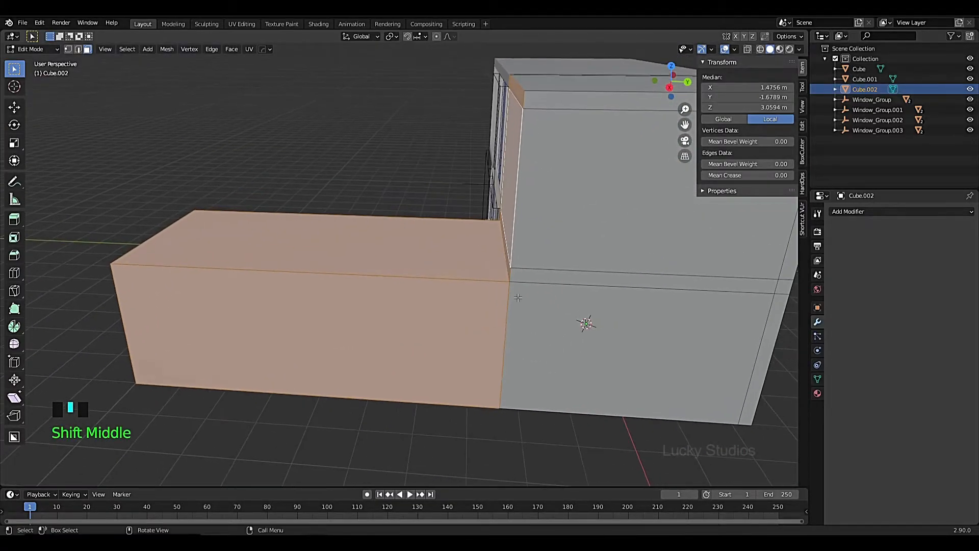
{"action": "key", "text": "g"}
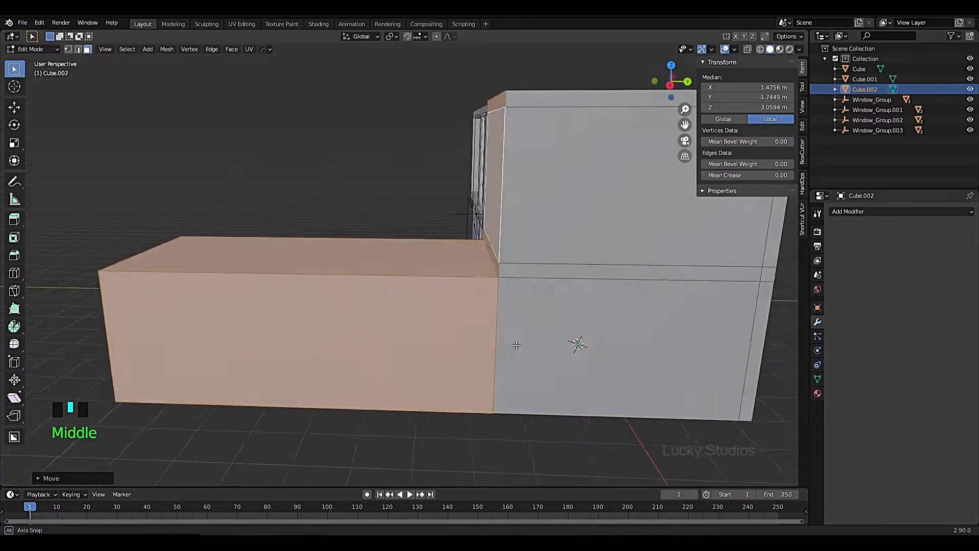
{"action": "scroll", "scroll_direction": "down", "scroll_amount": 3}
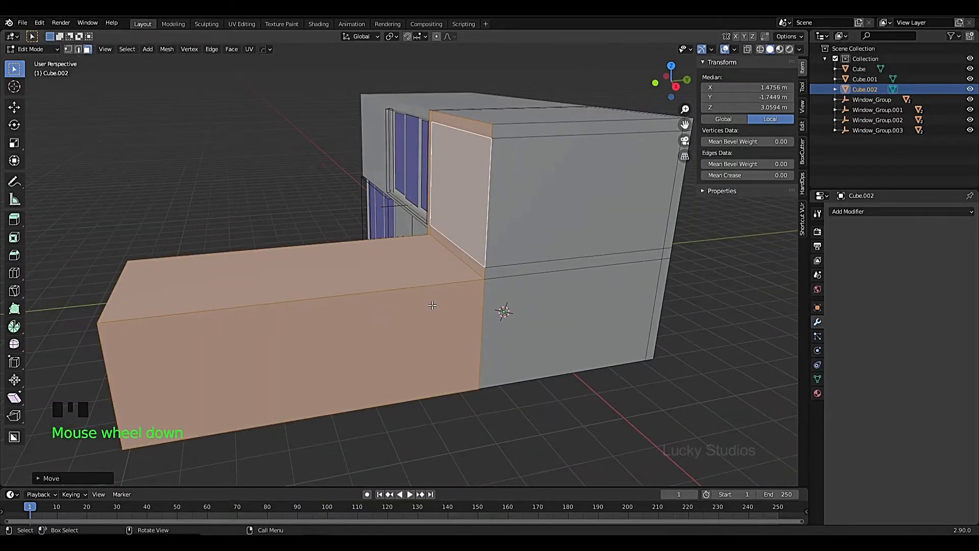
{"action": "scroll", "scroll_direction": "up", "scroll_amount": 3}
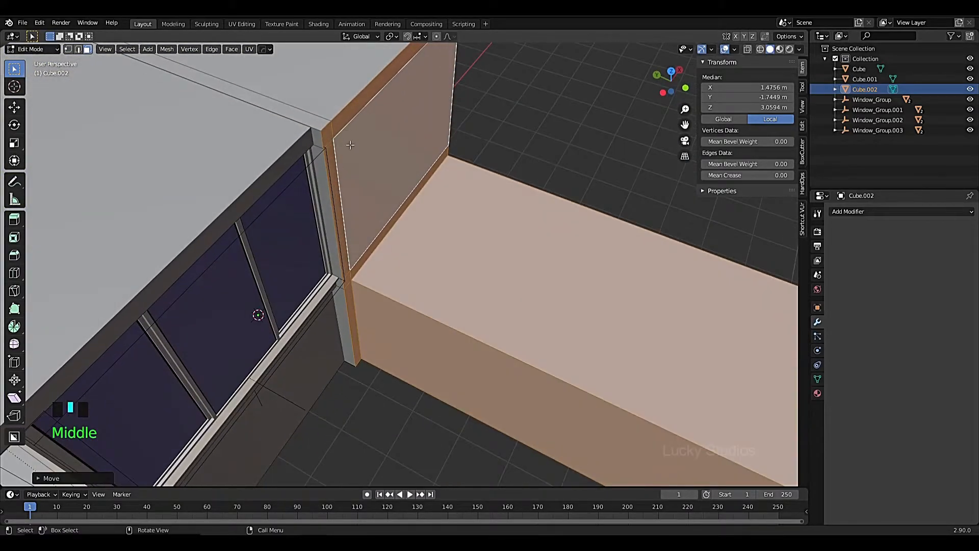
{"action": "scroll", "scroll_direction": "up", "scroll_amount": 3}
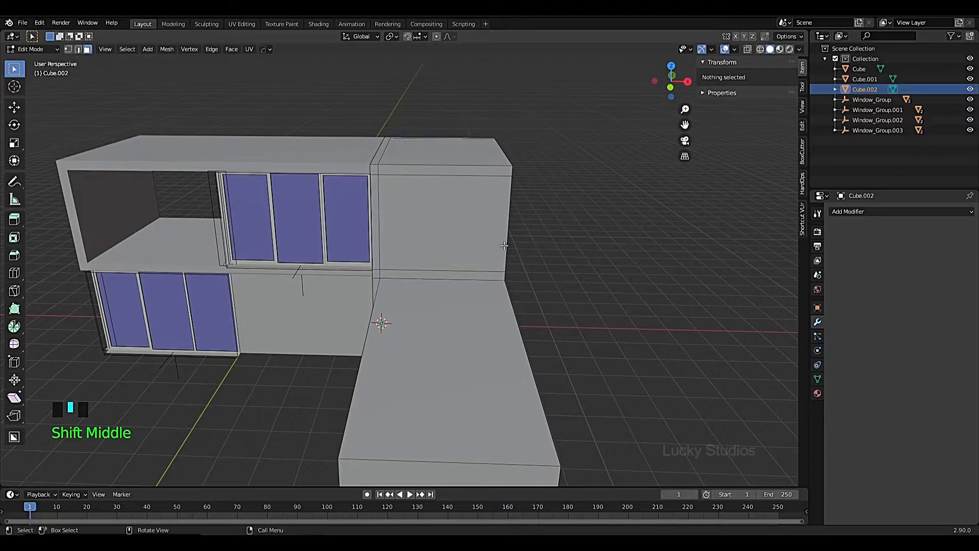
Step: Add a loop cut around the right-hand block above the low jutting block
{"action": "key", "text": "ctrl+r"}
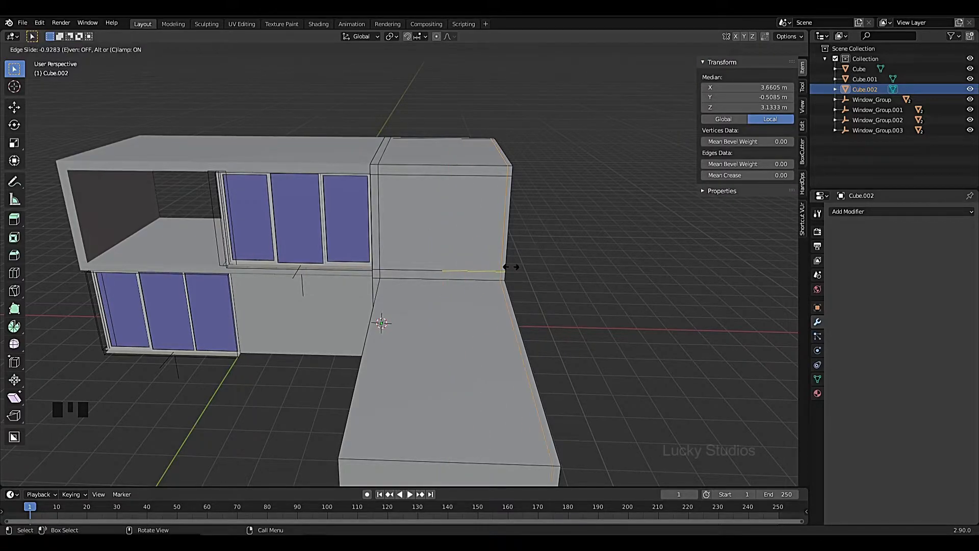
{"action": "left_click", "coordinate": [503, 271]}
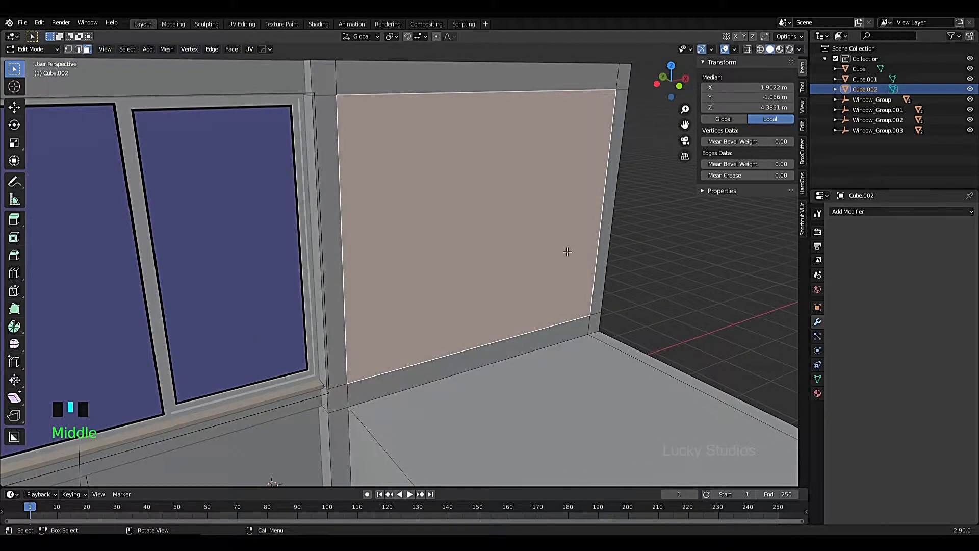
Step: Inset the upper wall face and extrude it inward into a recessed window panel
{"action": "key", "text": "i"}
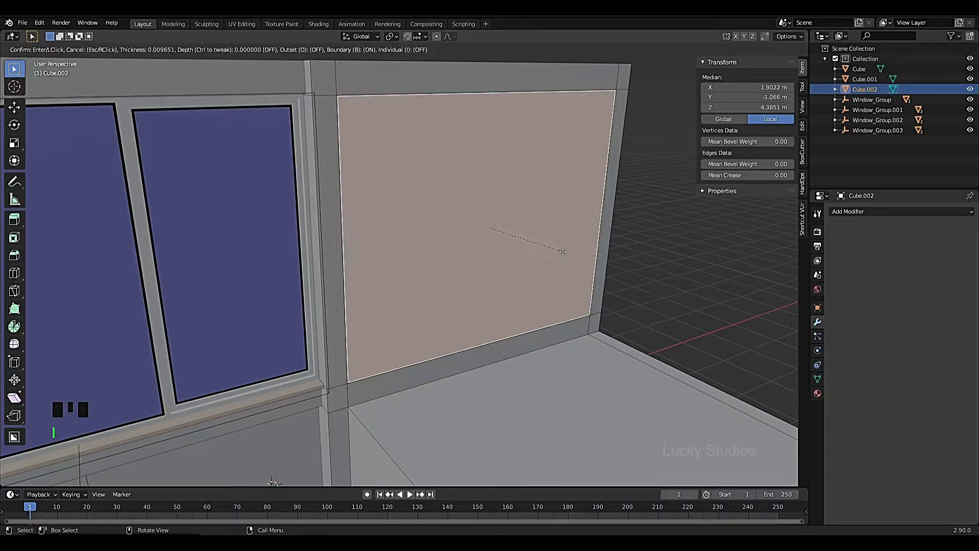
{"action": "mouse_move", "coordinate": [559, 252]}
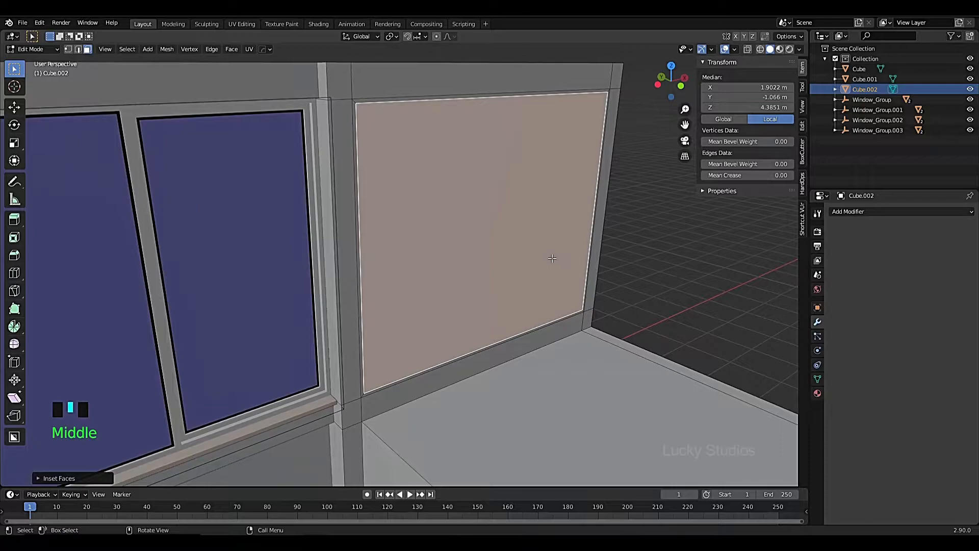
{"action": "key", "text": "e"}
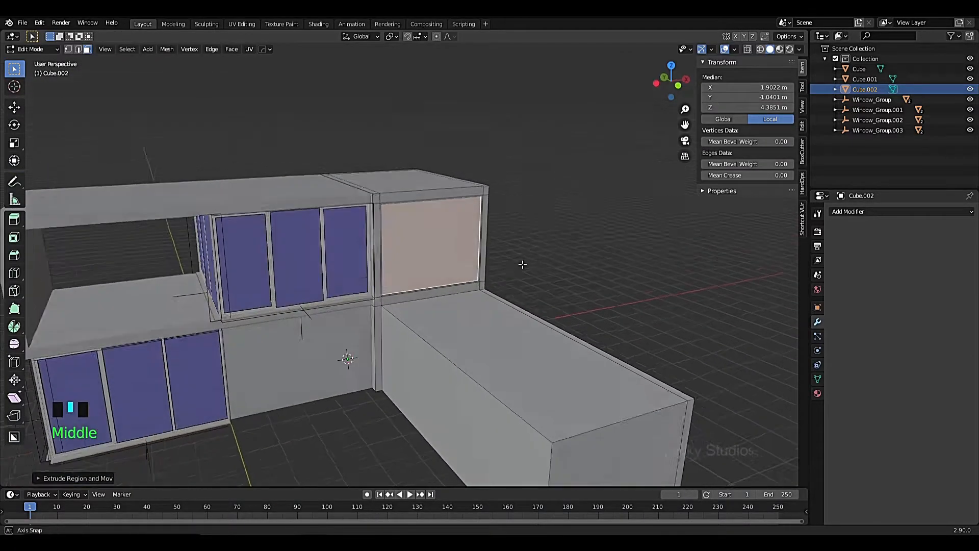
{"action": "scroll", "scroll_direction": "up", "scroll_amount": 3}
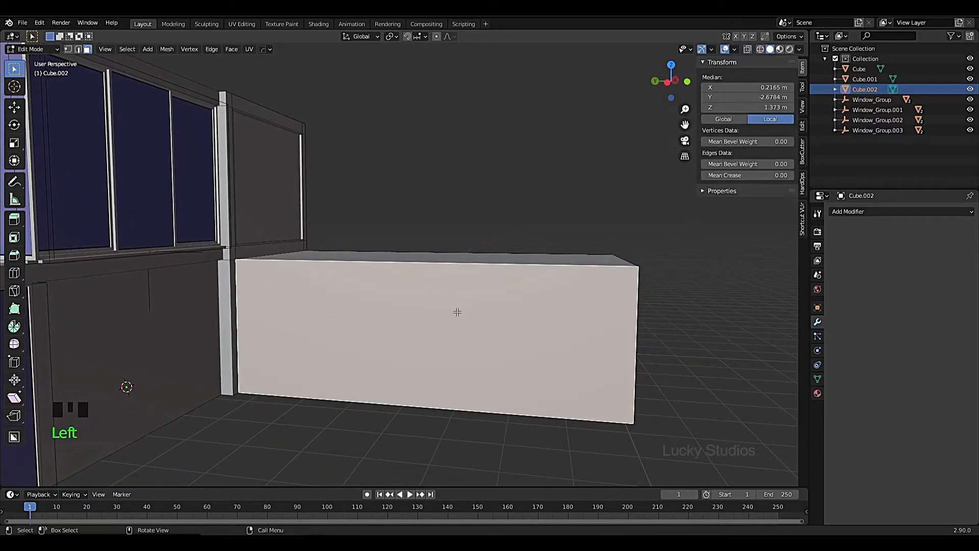
Step: Cut a vertical loop through the low block and delete its left front face
{"action": "key", "text": "ctrl+r"}
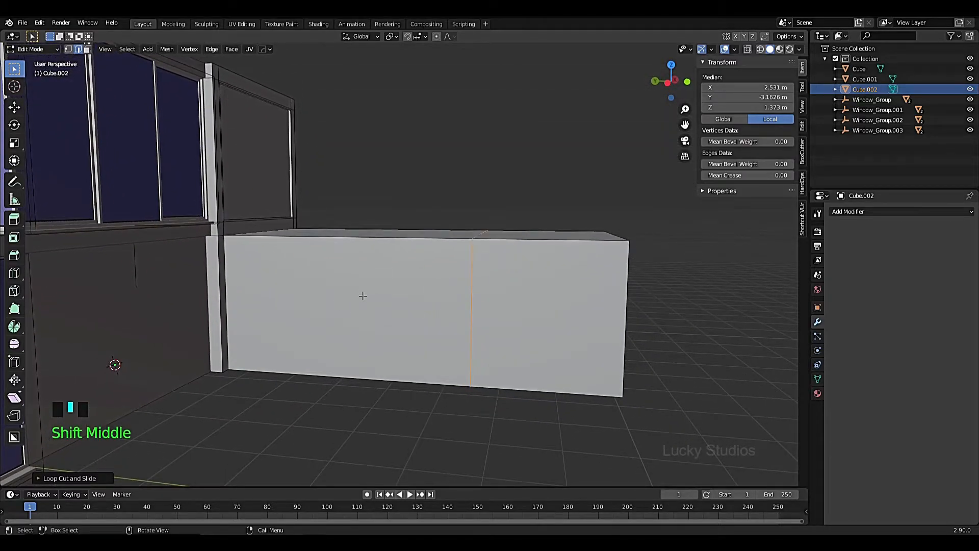
{"action": "left_click", "coordinate": [343, 176]}
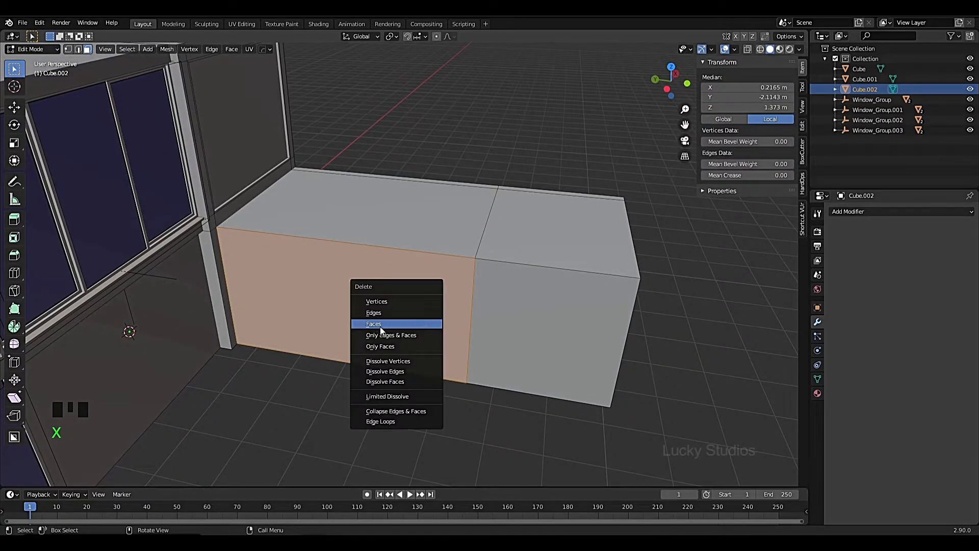
{"action": "left_click", "coordinate": [373, 324]}
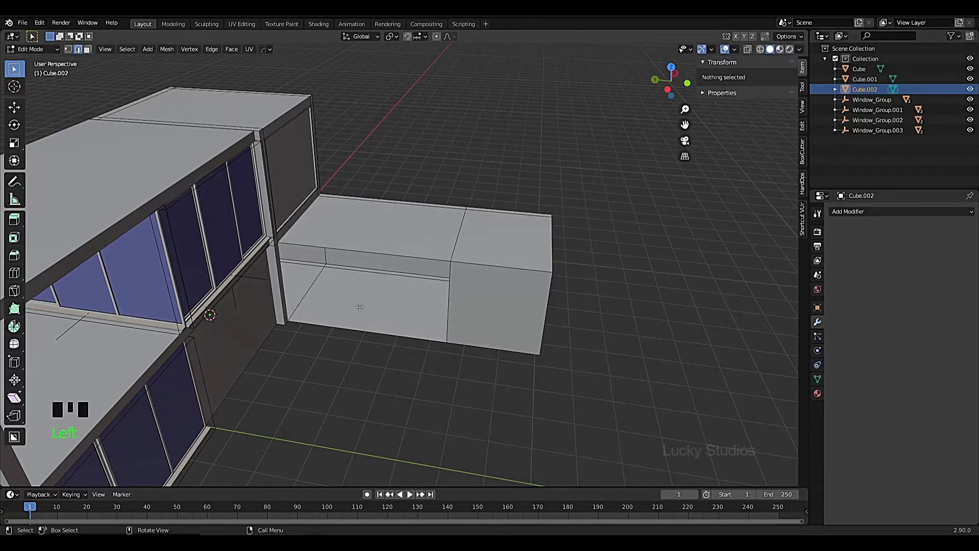
Step: Snap the 3D cursor to the low block's bottom front edge
{"action": "key", "text": "shift+s"}
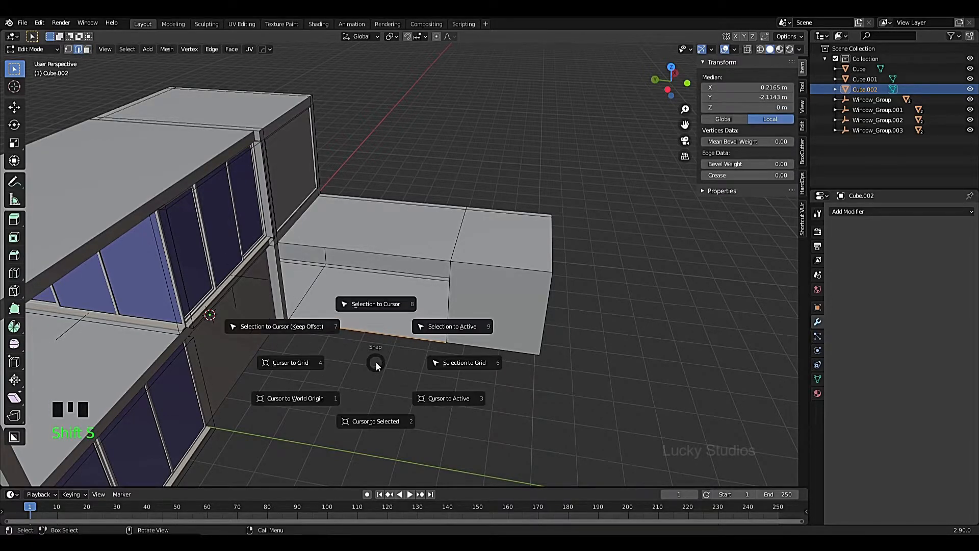
{"action": "scroll", "scroll_direction": "up", "scroll_amount": 3}
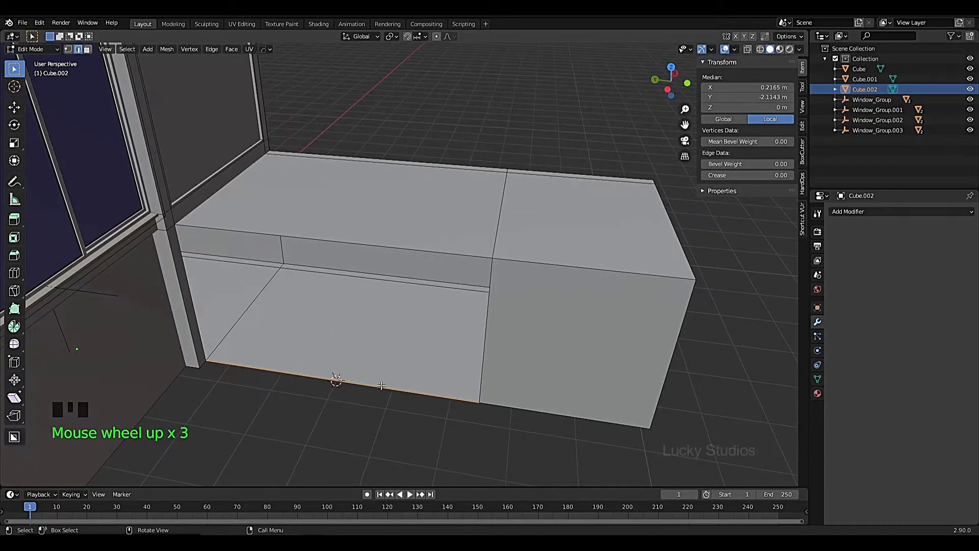
{"action": "key", "text": "shift+a"}
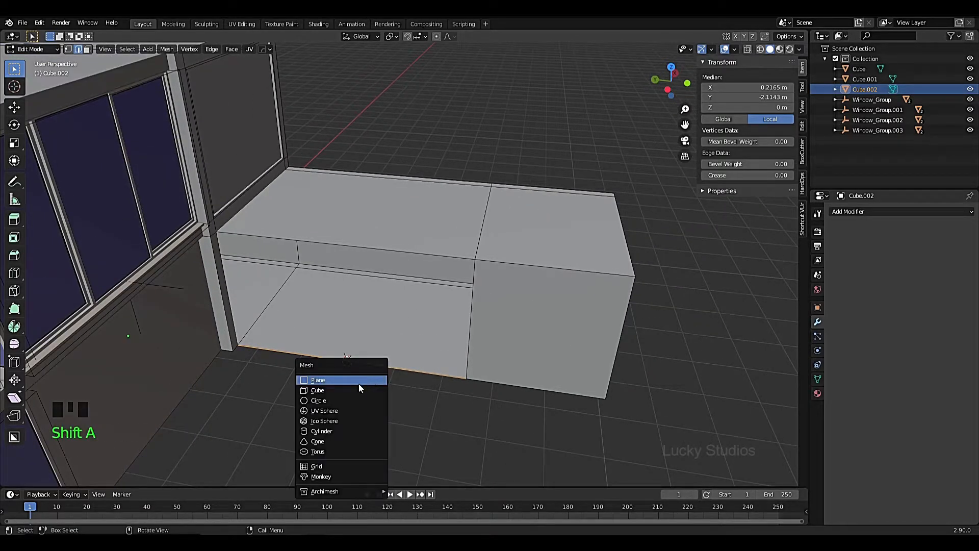
{"action": "scroll", "scroll_direction": "down", "scroll_amount": 3}
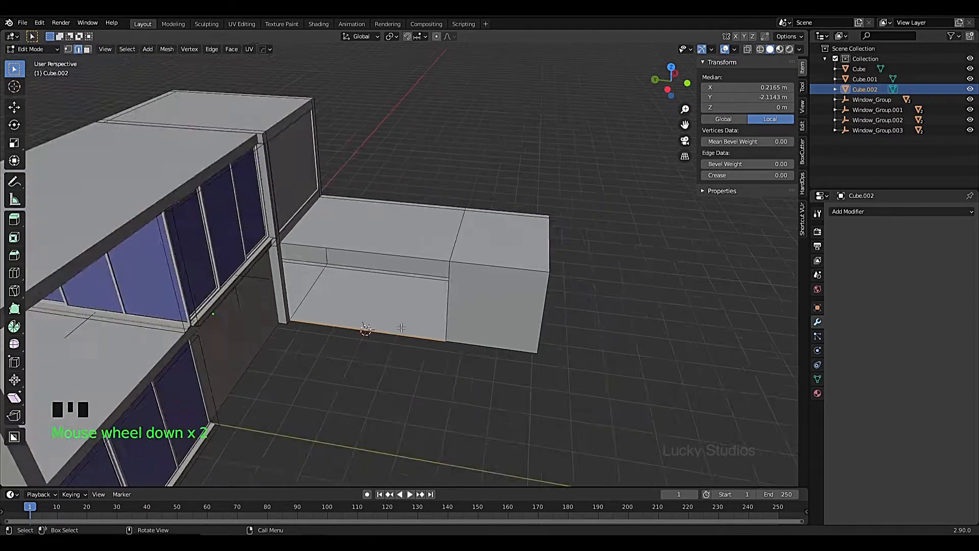
Step: In Object Mode, add an Archimesh Panel Window at the 3D cursor
{"action": "key", "text": "Tab"}
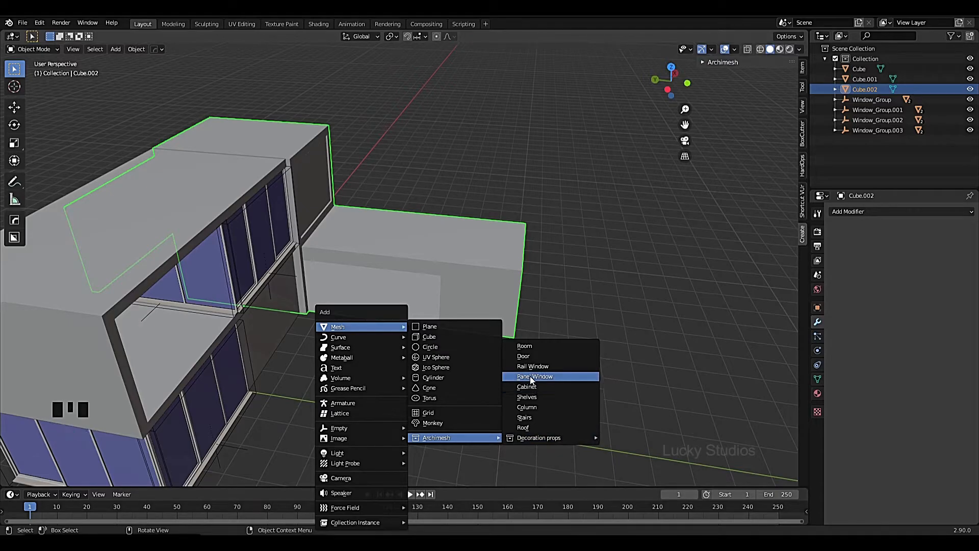
{"action": "left_click", "coordinate": [533, 376]}
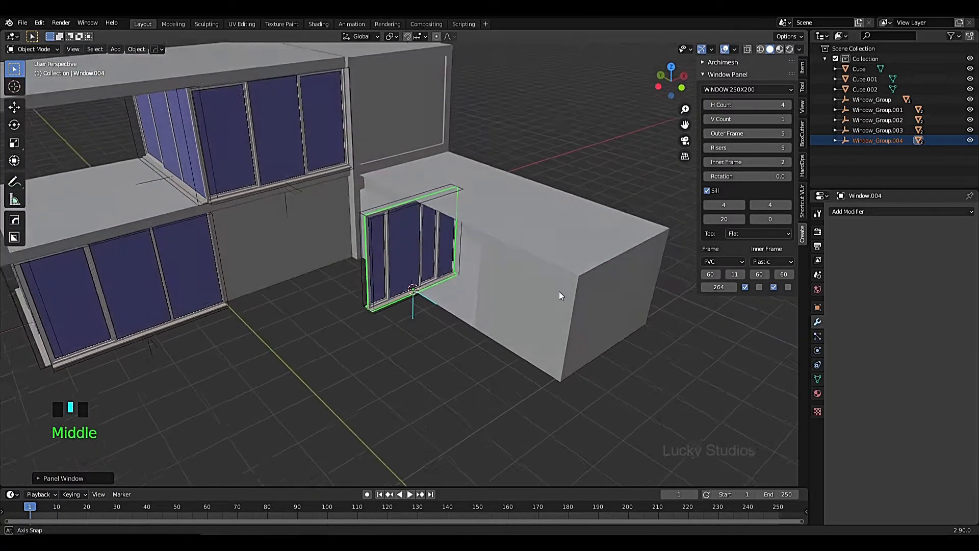
Step: Rotate the panel window onto the low block's front wall with a slimmer frame
{"action": "key", "text": "r"}
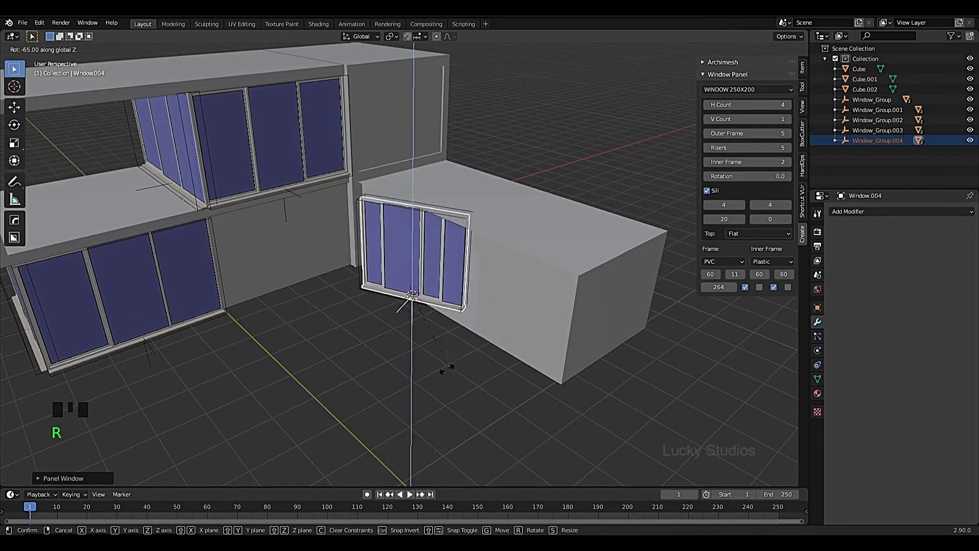
{"action": "left_click", "coordinate": [409, 293]}
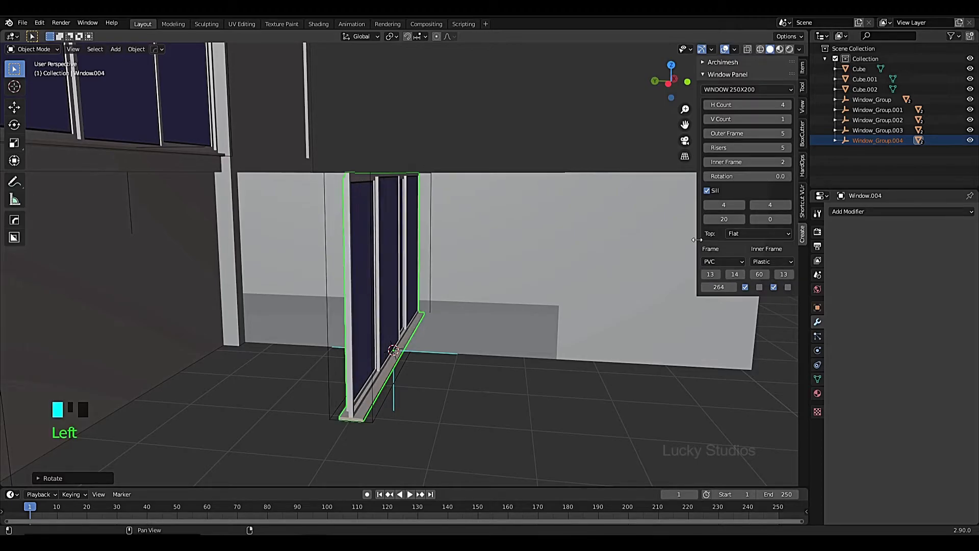
{"action": "scroll", "scroll_direction": "up", "scroll_amount": 3}
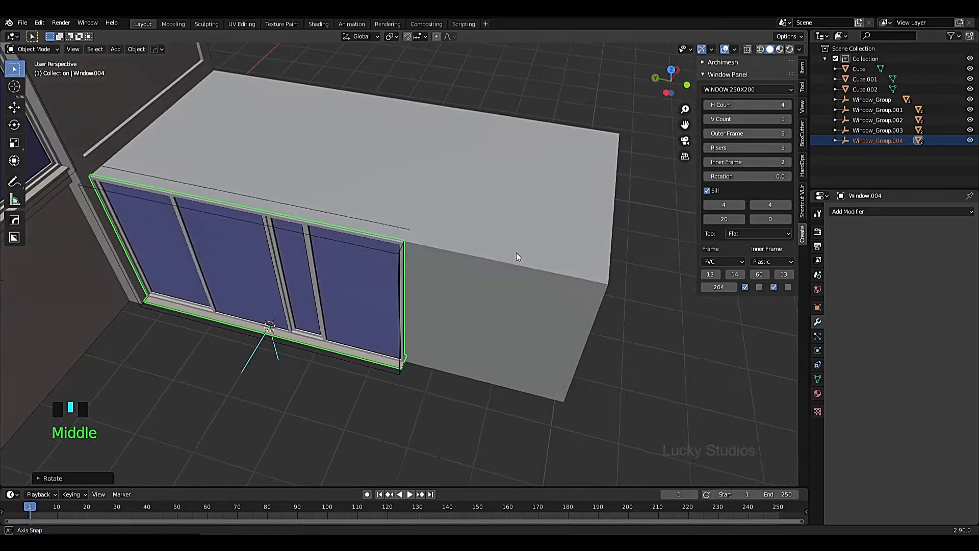
{"action": "key", "text": "Tab"}
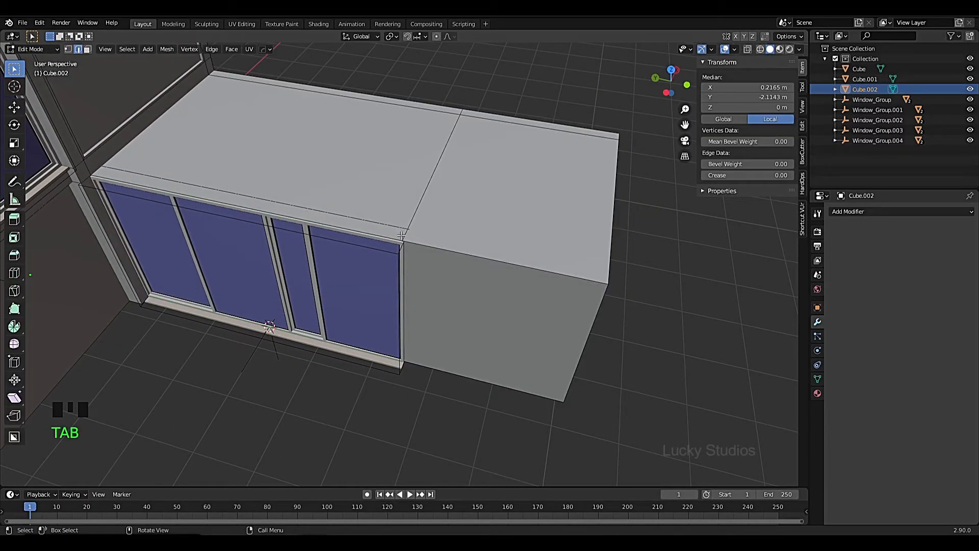
Step: Select the side block's dividing edge loop and slide it to the panel window's end
{"action": "scroll", "scroll_direction": "down", "scroll_amount": 3}
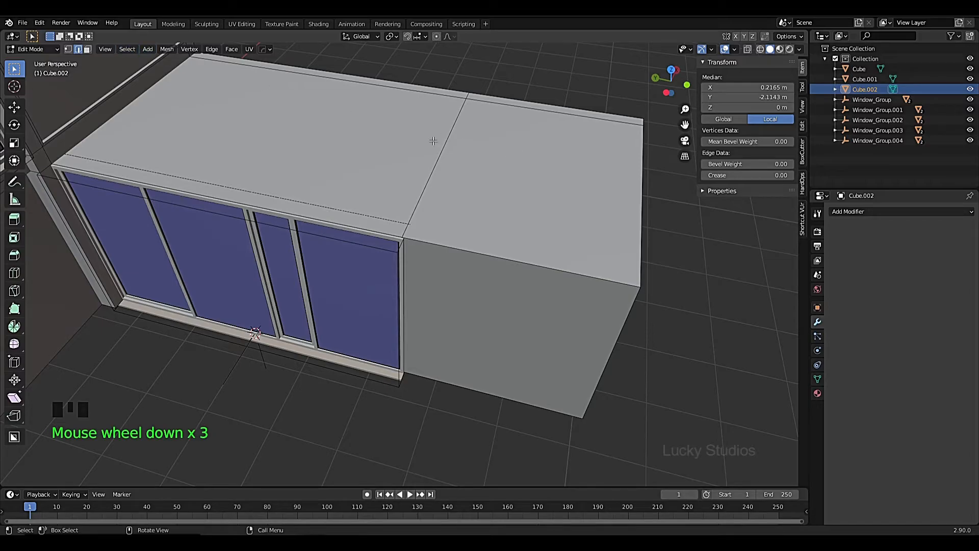
{"action": "left_click", "coordinate": [437, 153]}
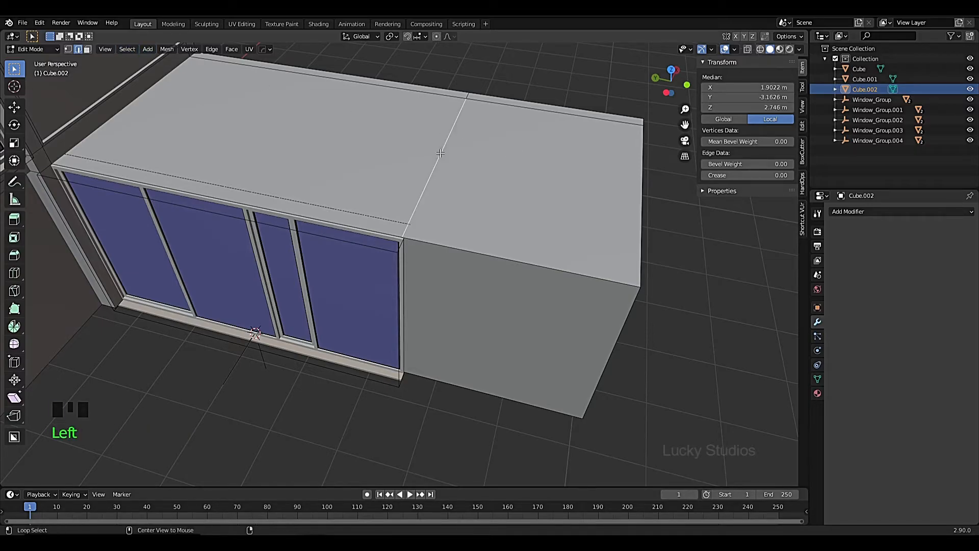
{"action": "scroll", "scroll_direction": "up", "scroll_amount": 3}
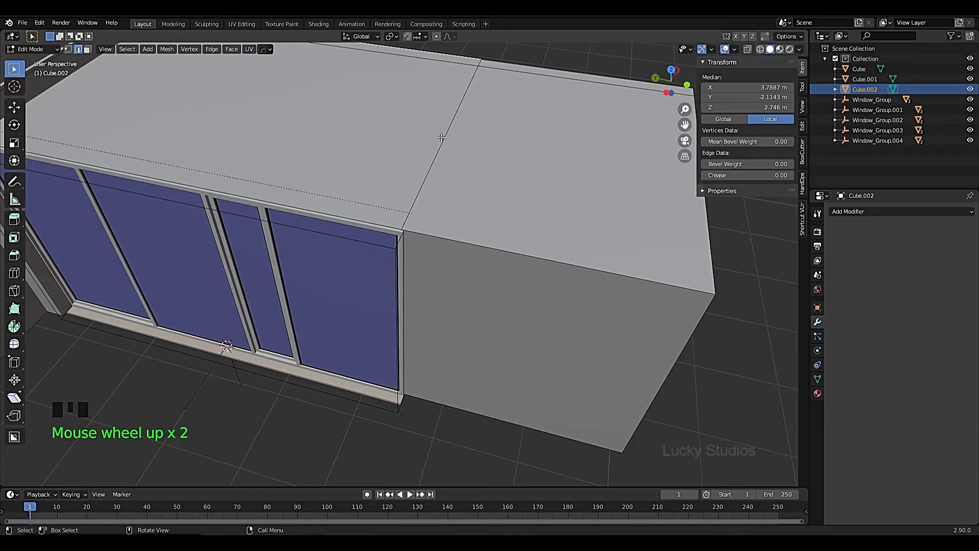
{"action": "mouse_move", "coordinate": [419, 147]}
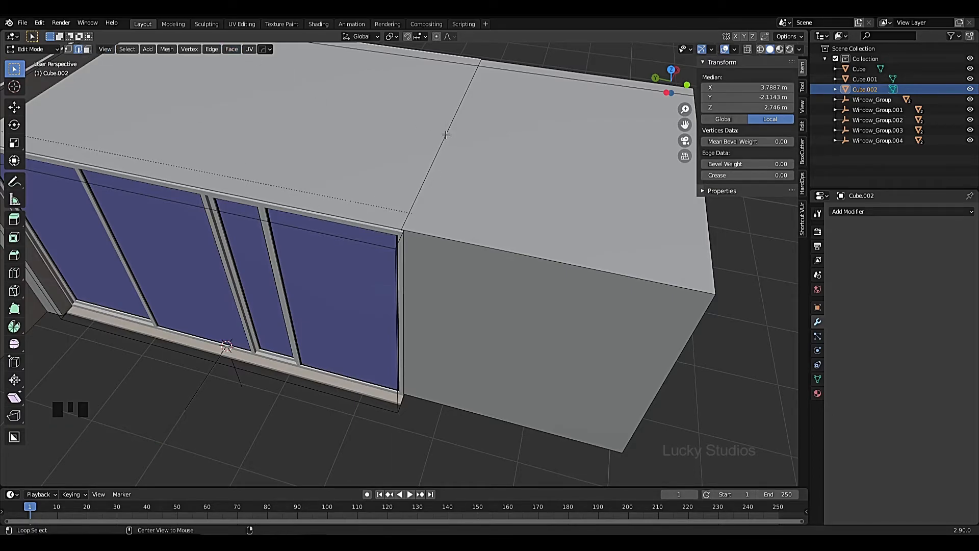
{"action": "scroll", "scroll_direction": "down", "scroll_amount": 3}
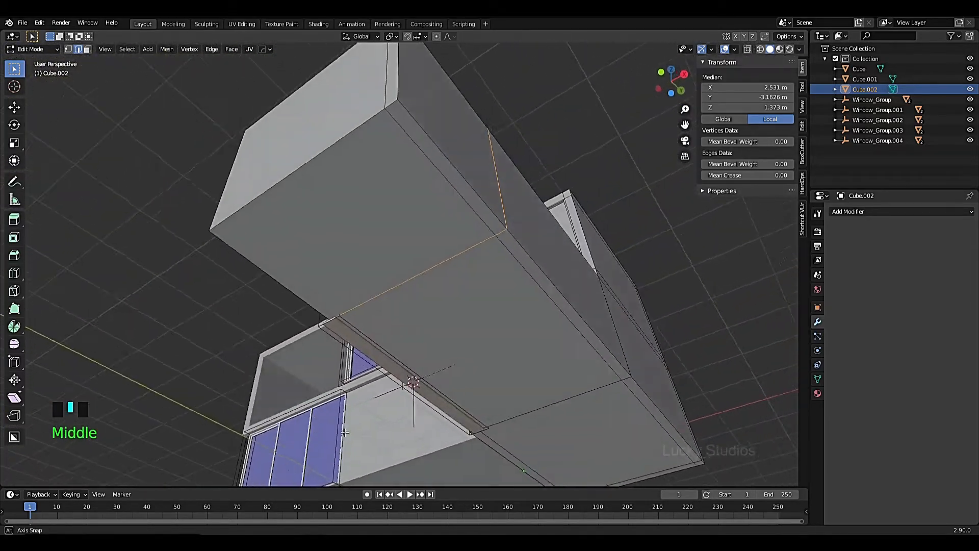
{"action": "scroll", "scroll_direction": "up", "scroll_amount": 3}
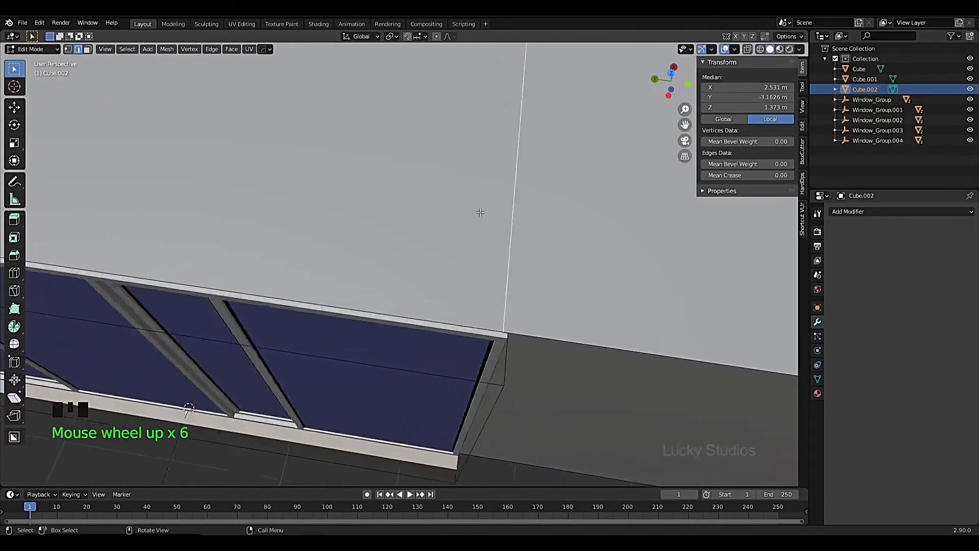
{"action": "scroll", "scroll_direction": "down", "scroll_amount": 3}
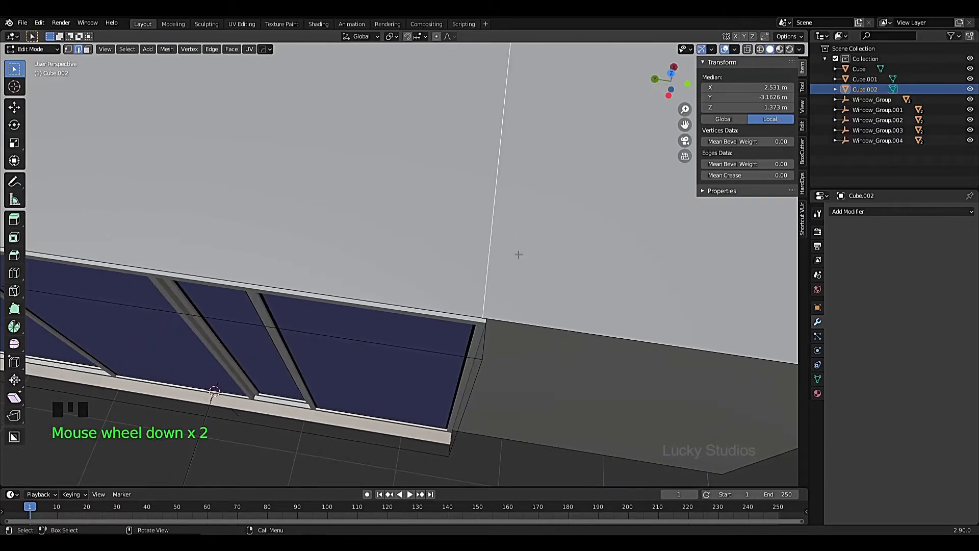
{"action": "key", "text": "g"}
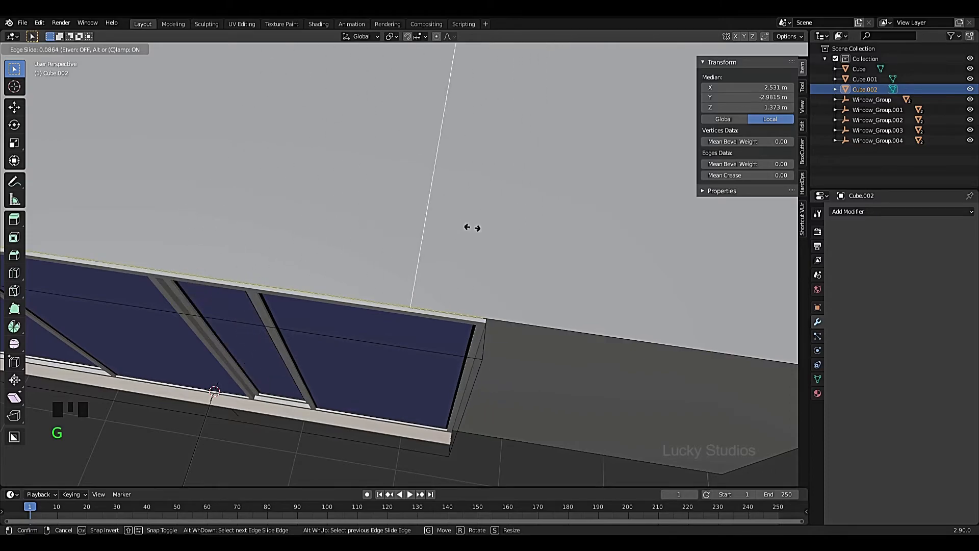
{"action": "mouse_move", "coordinate": [527, 207]}
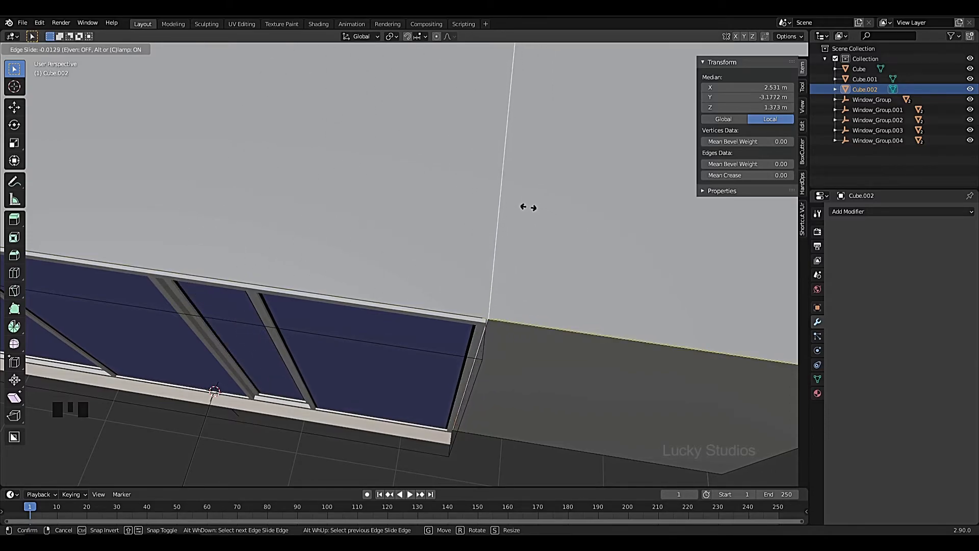
{"action": "mouse_move", "coordinate": [527, 205]}
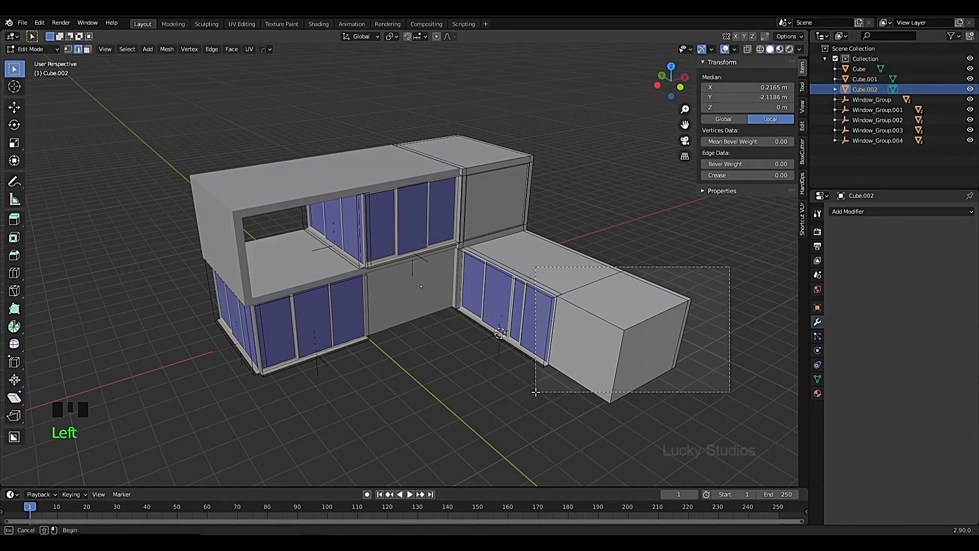
Step: Deselect all of the side block's geometry by clicking empty viewport space
{"action": "left_click", "coordinate": [400, 394]}
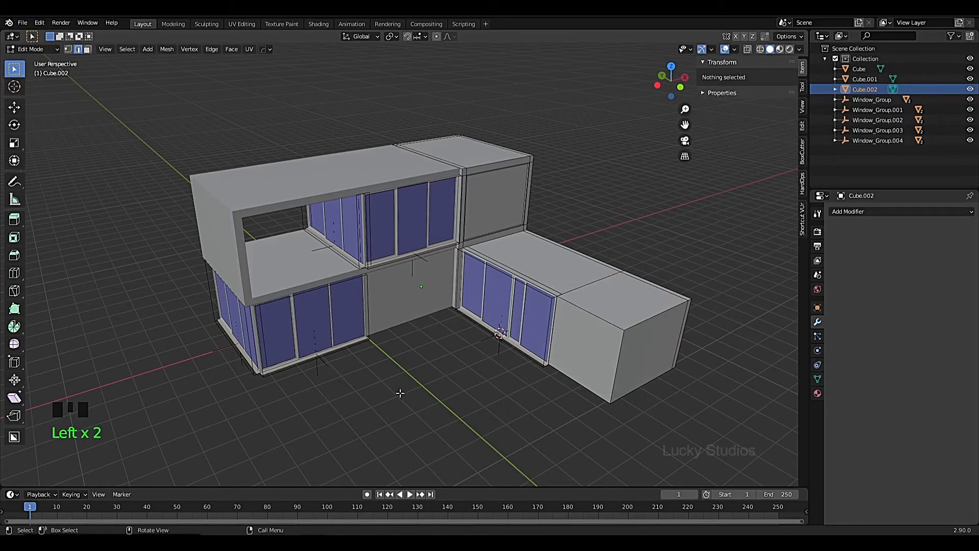
{"action": "mouse_move", "coordinate": [509, 386]}
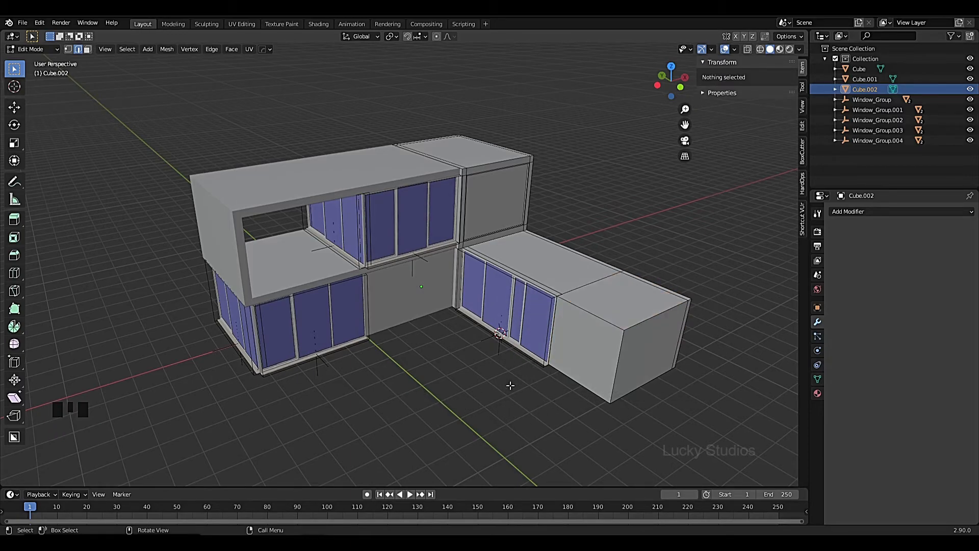
{"action": "mouse_move", "coordinate": [421, 357]}
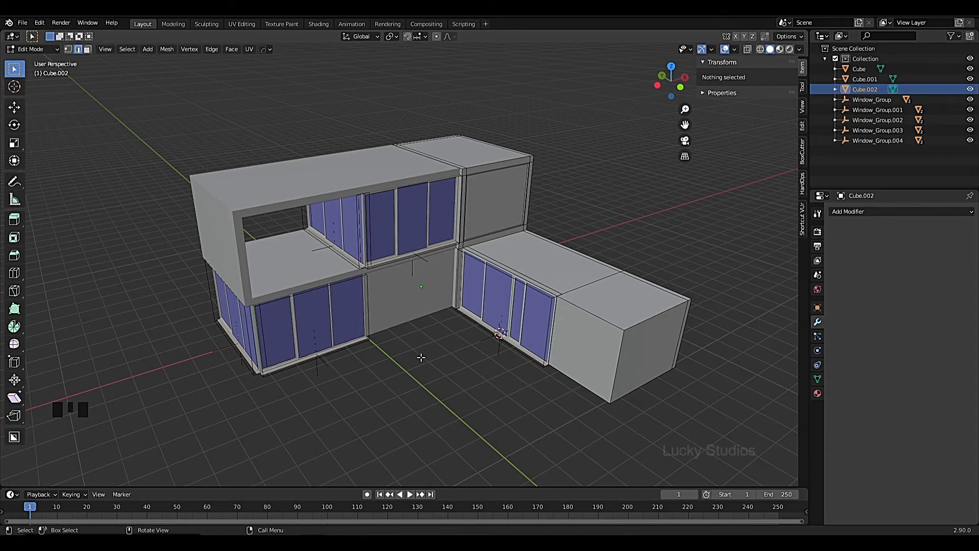